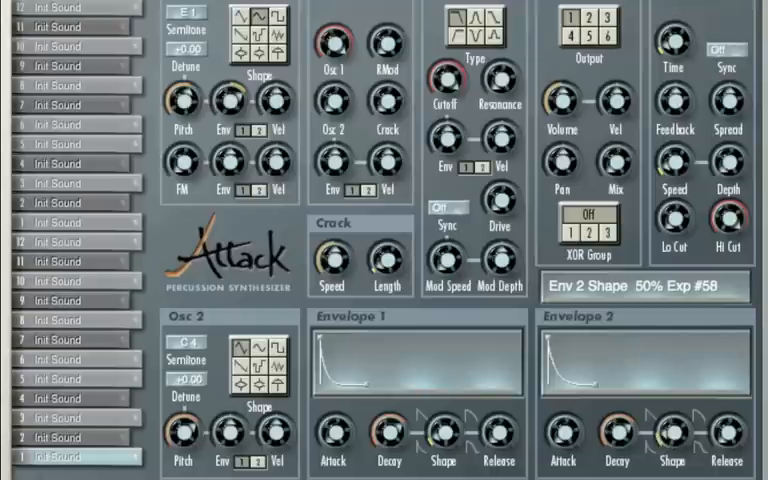
Select the drum region to begin drawing kick notes in the Piano Roll
left_click(76, 458)
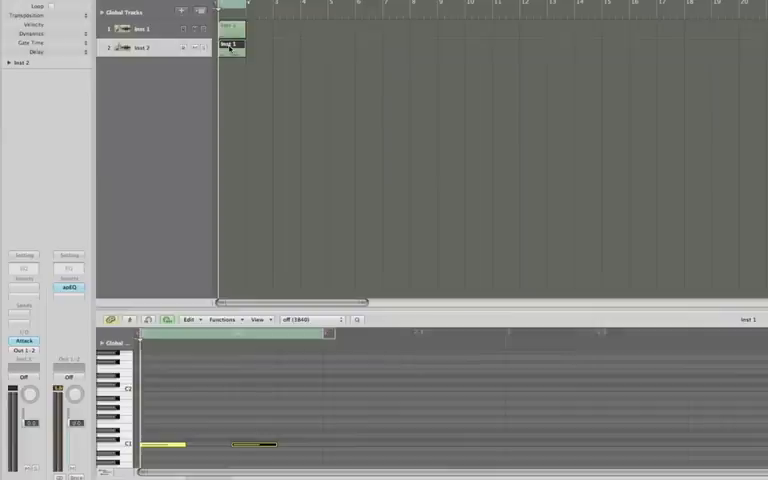
mouse_move(690, 332)
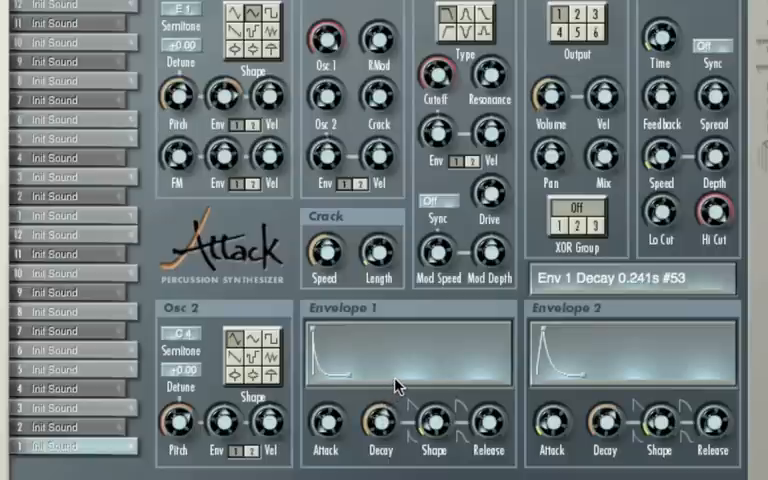
Set Attack's Envelope 1 decay to 0.241 s for a short, punchy kick
left_click(60, 448)
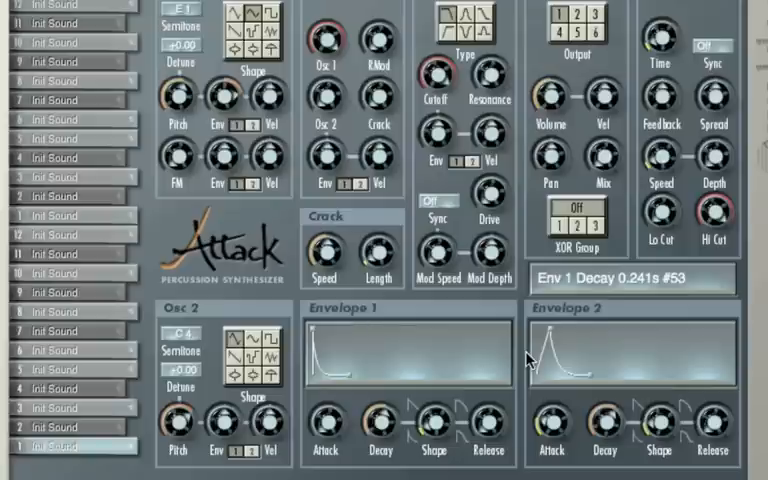
mouse_move(536, 356)
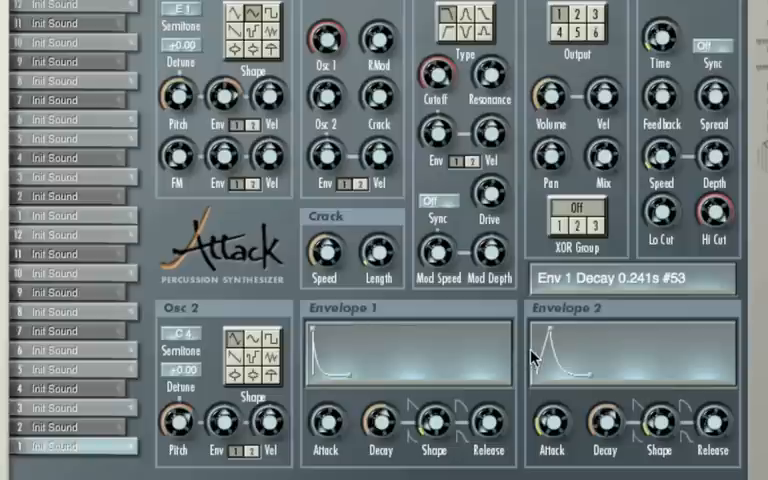
mouse_move(538, 352)
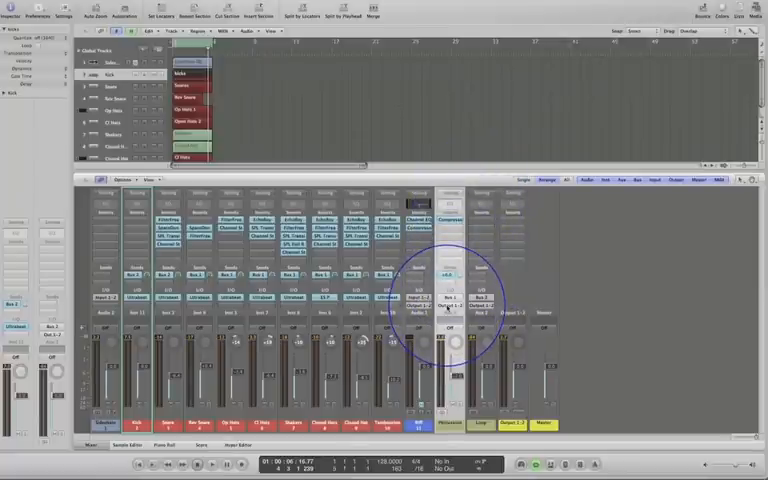
Reveal the Send slot's bus menu on the drum channel strip in the Mixer
left_click(450, 308)
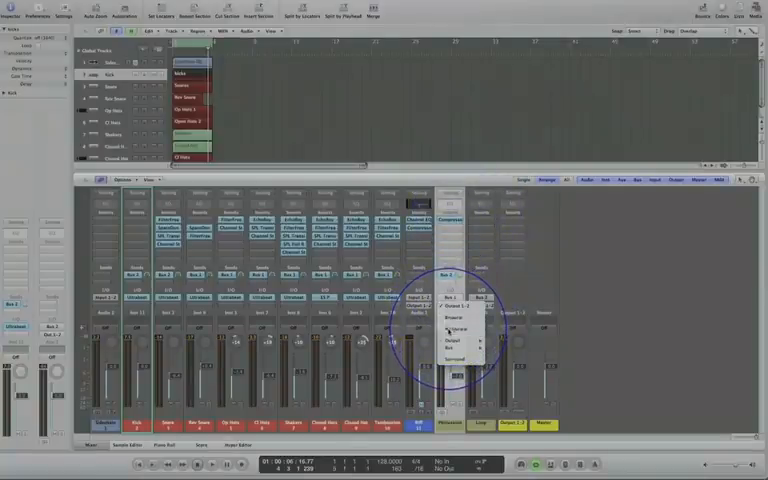